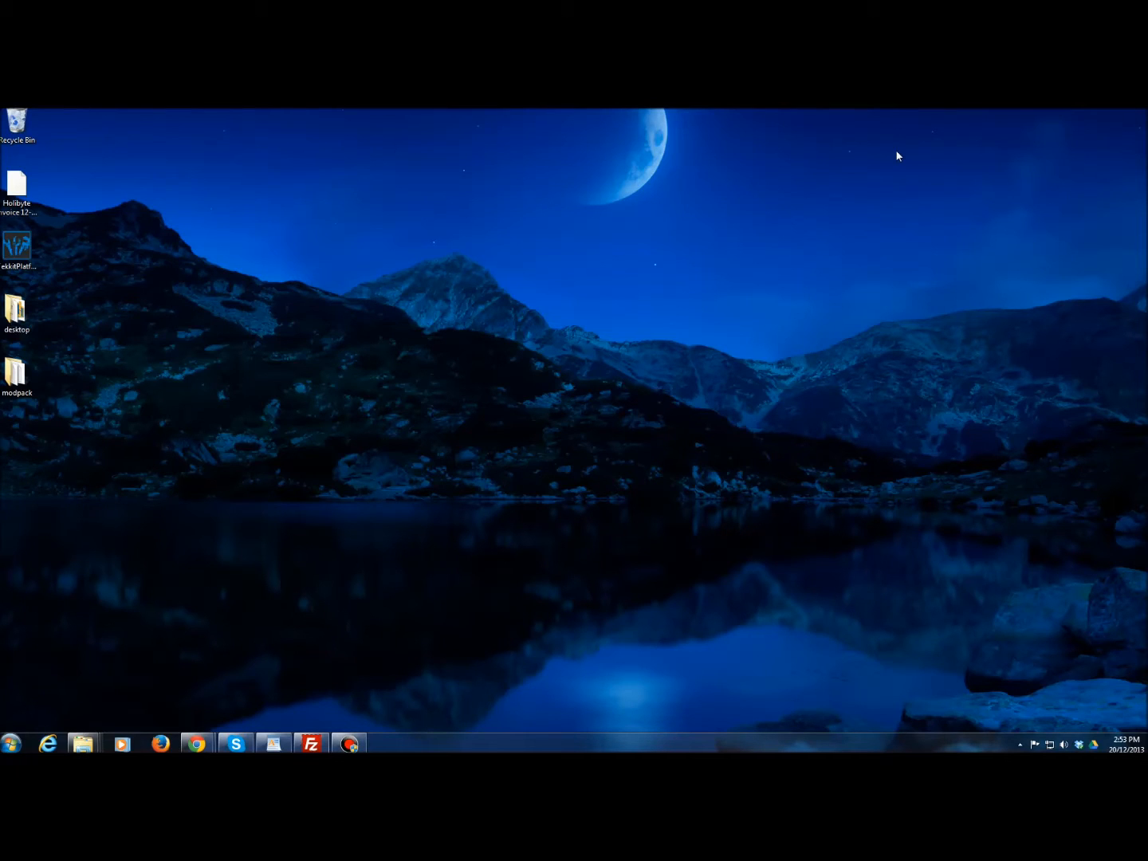
pyautogui.moveTo(680, 278)
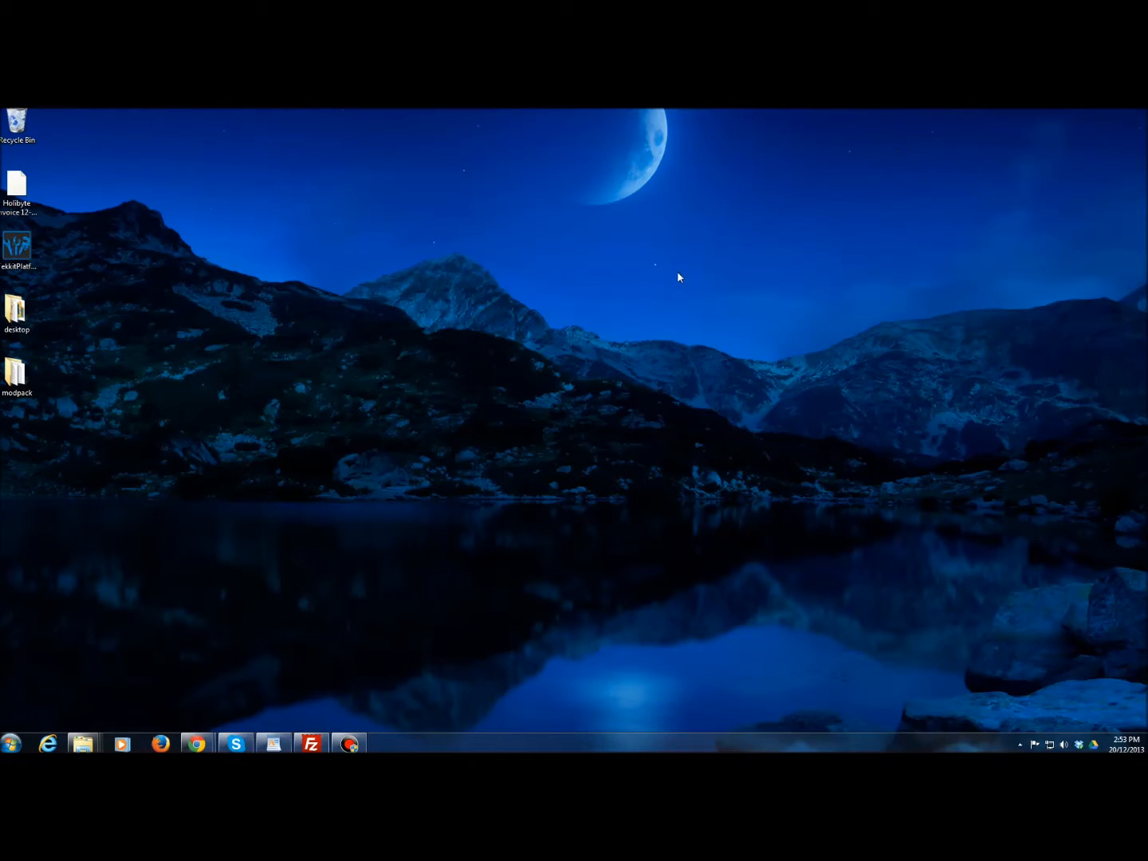
pyautogui.moveTo(566, 370)
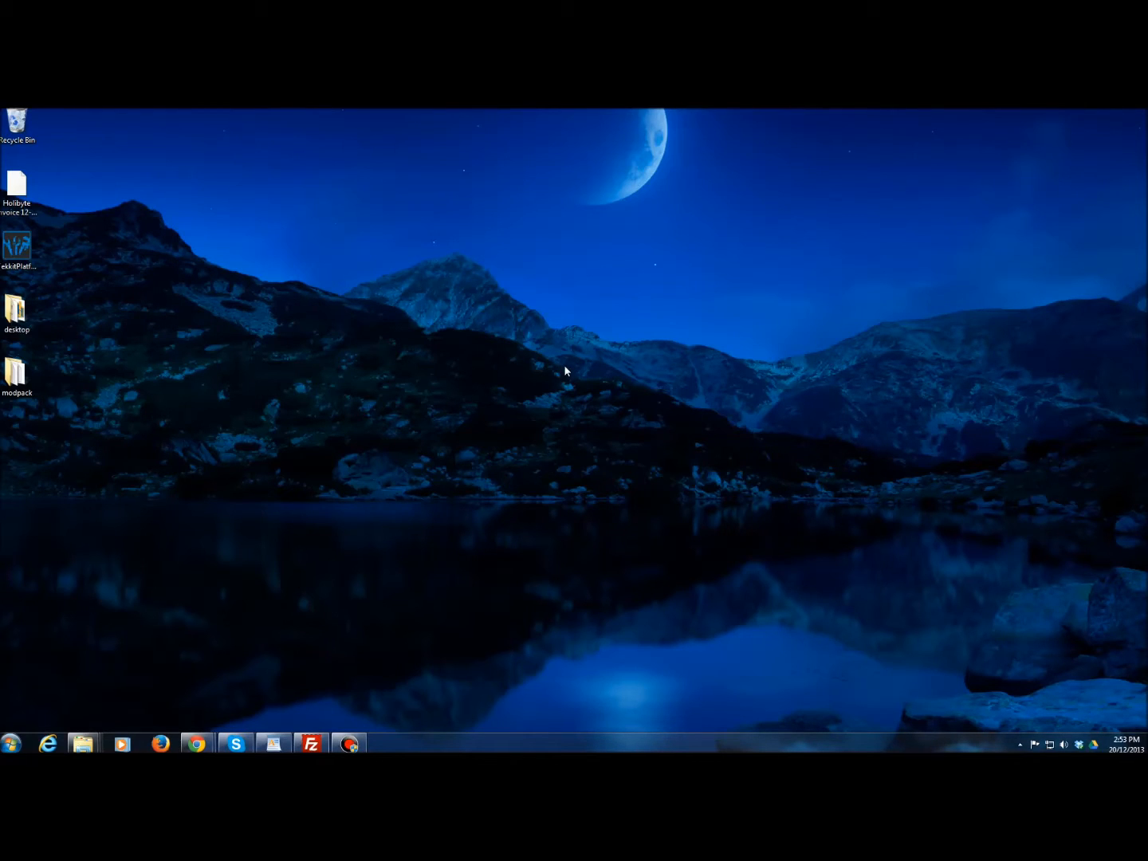
pyautogui.moveTo(475, 386)
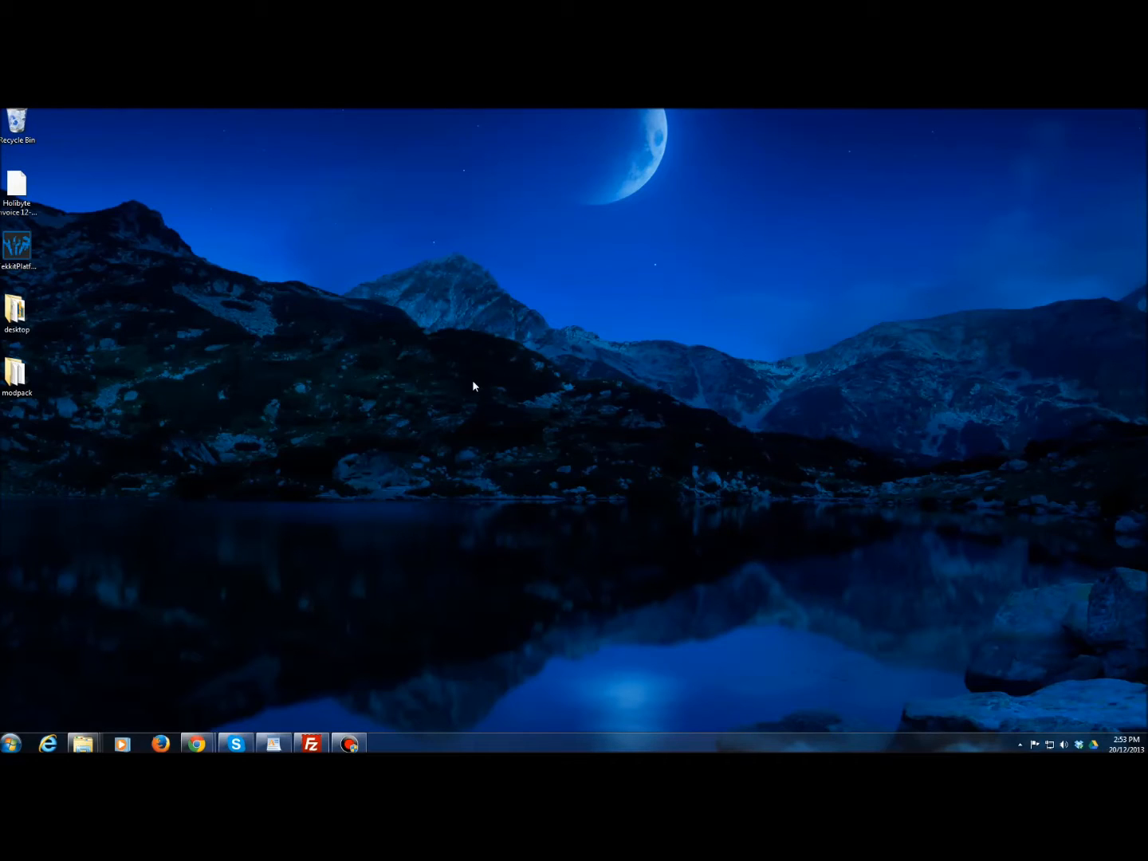
pyautogui.moveTo(466, 391)
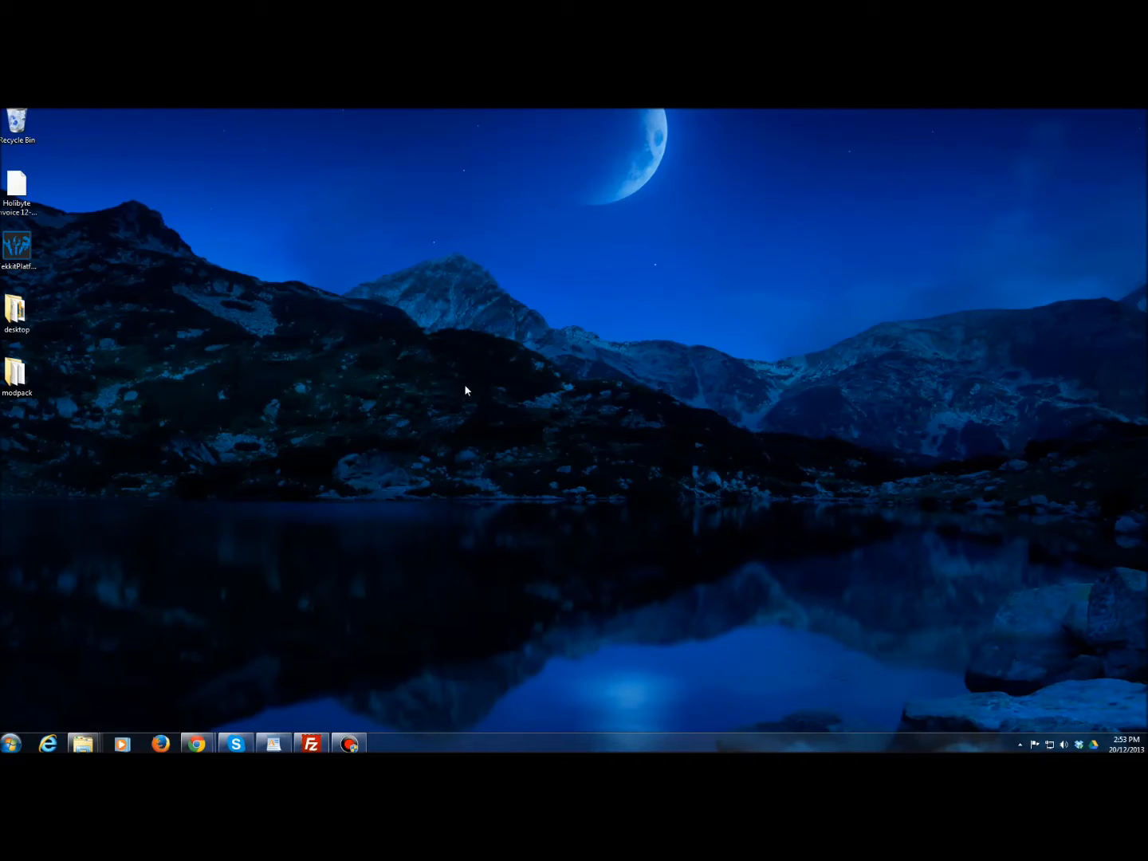
pyautogui.moveTo(270, 413)
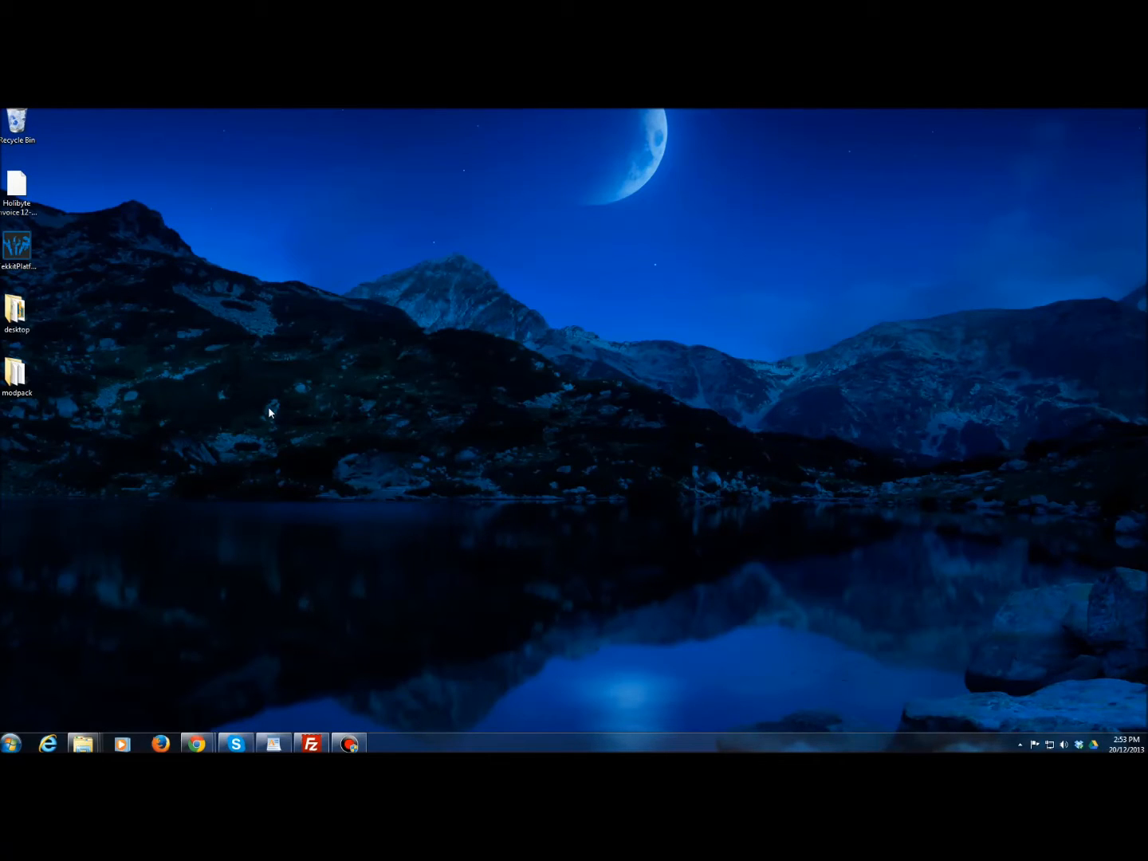
pyautogui.moveTo(103, 608)
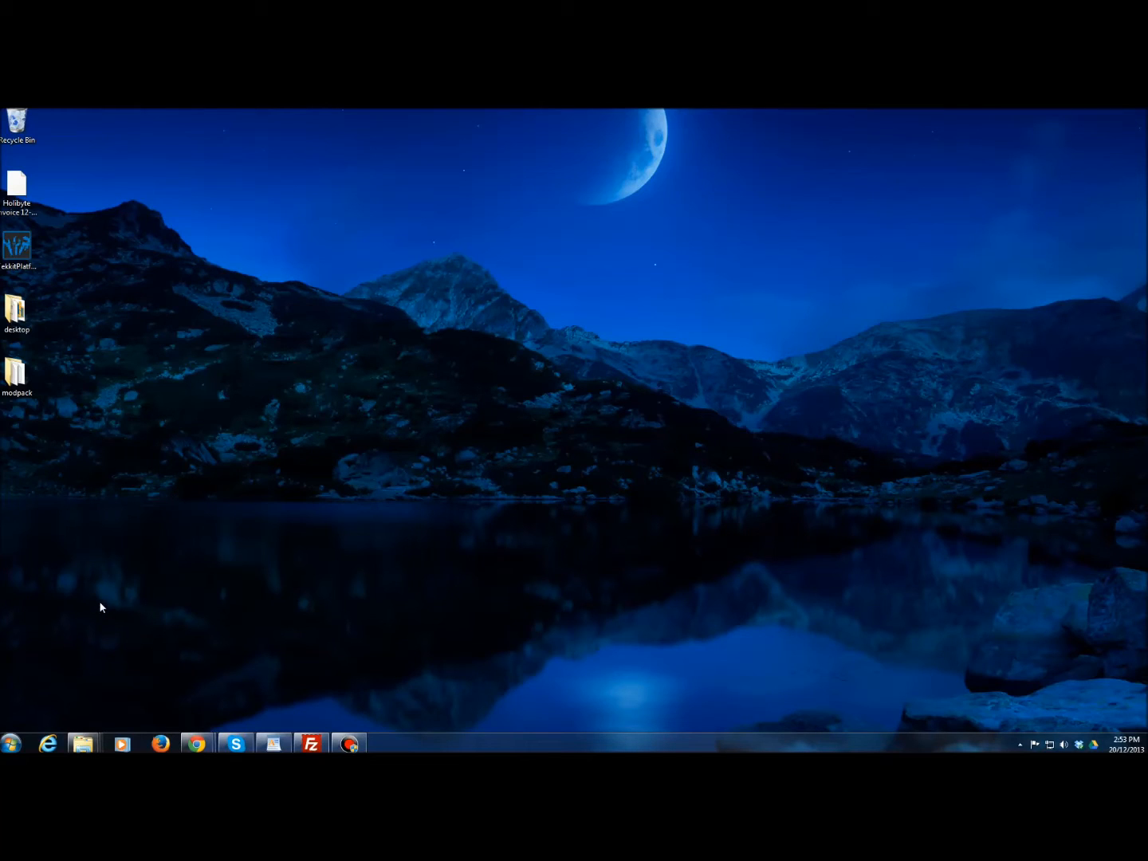
pyautogui.moveTo(24, 718)
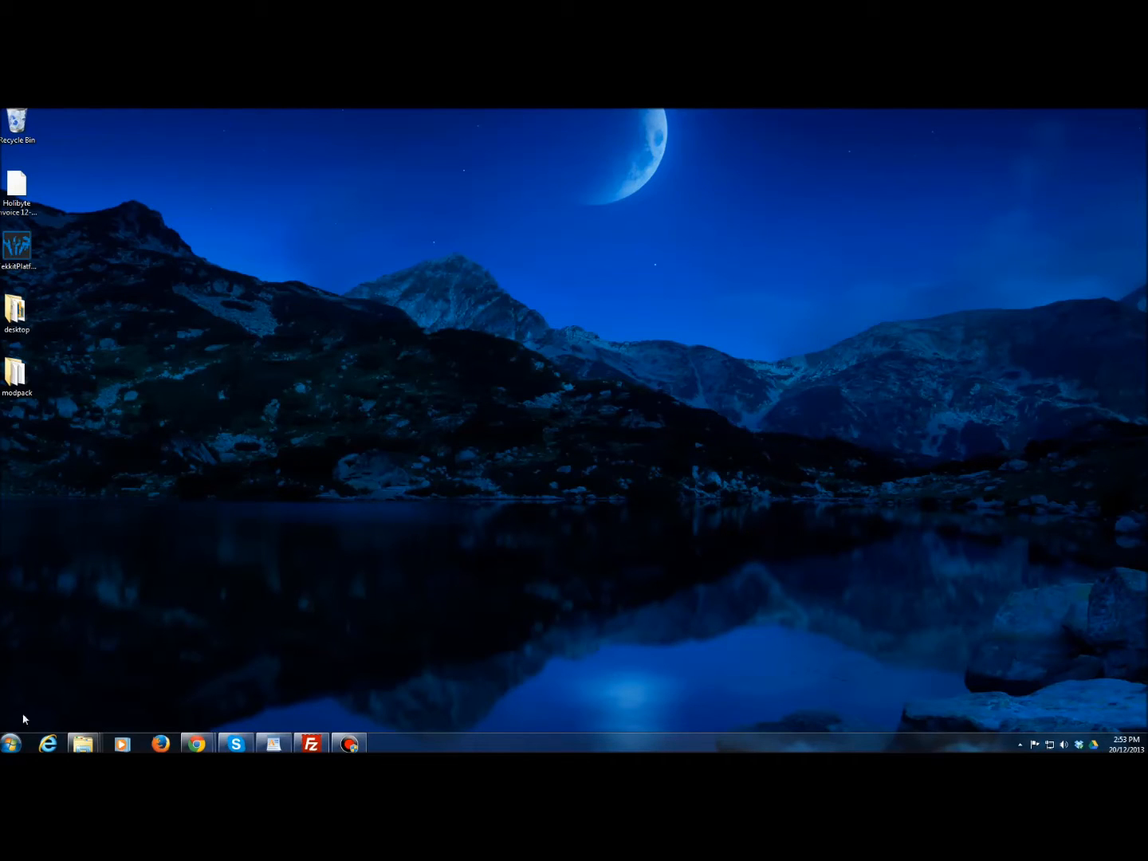
# Step: Search %appdata% from the Start menu and open the Roaming folder
pyautogui.click(11, 743)
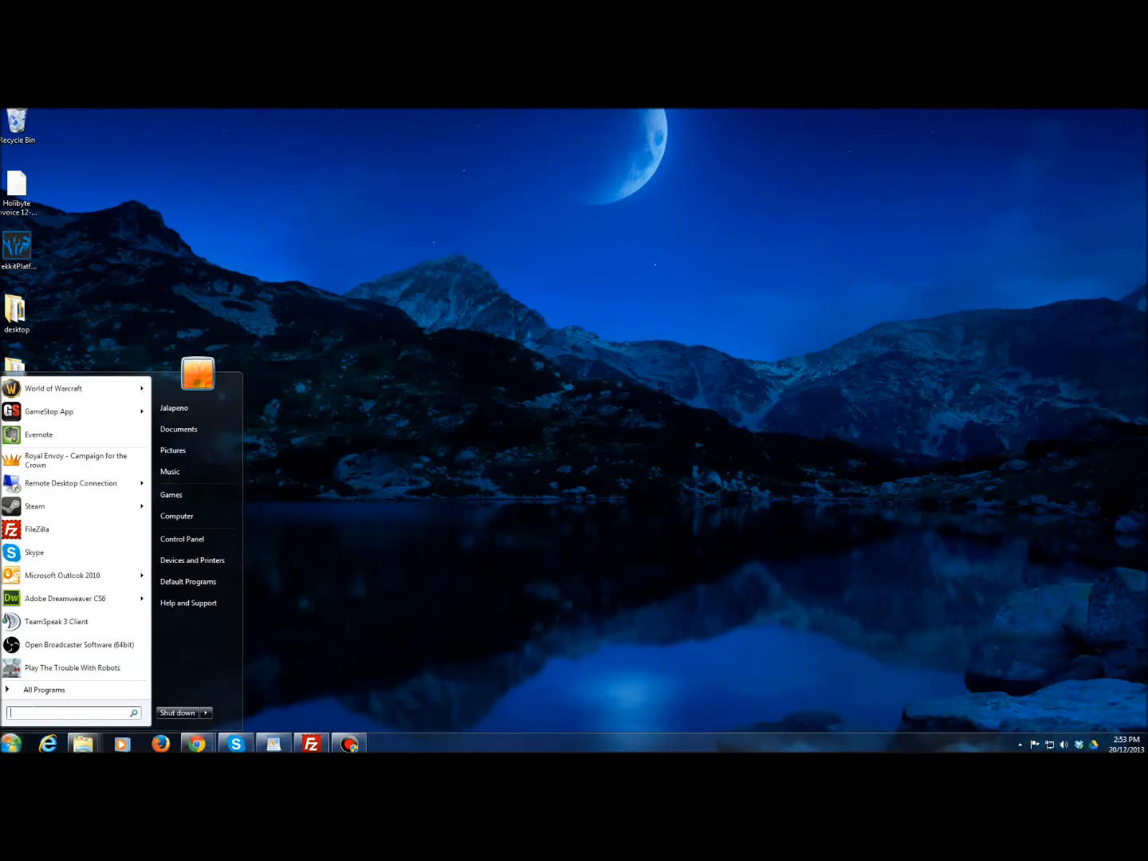
pyautogui.write('%appdata%')
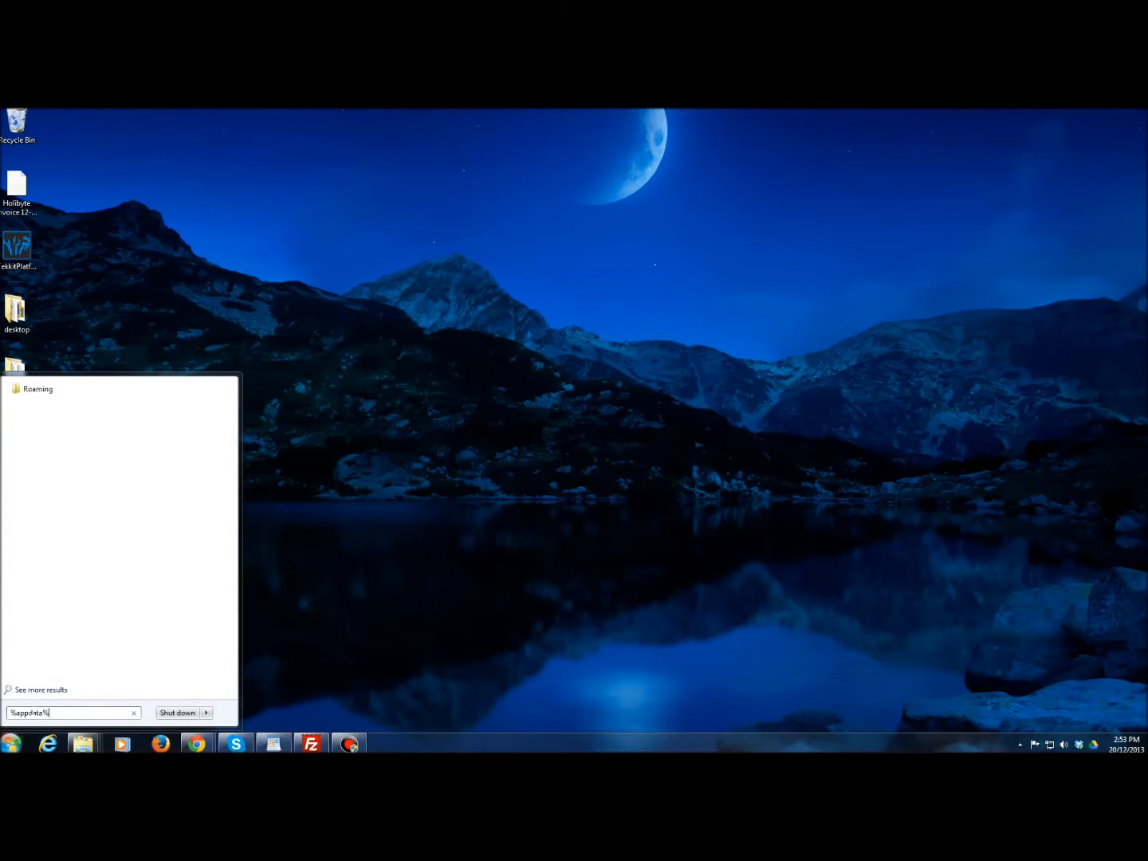
pyautogui.click(38, 389)
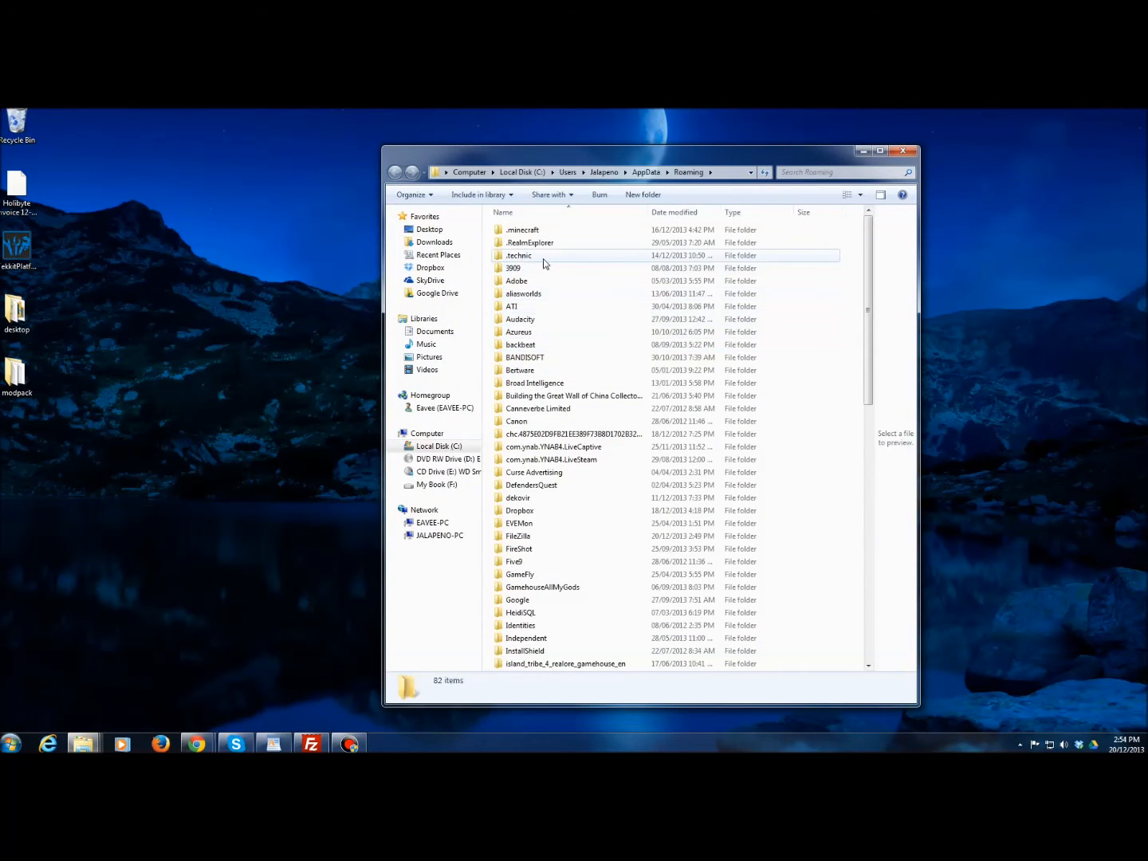
# Step: Inside .technic, clear the cache folder and open the eavecraft-lite-pack folder
pyautogui.doubleClick(520, 255)
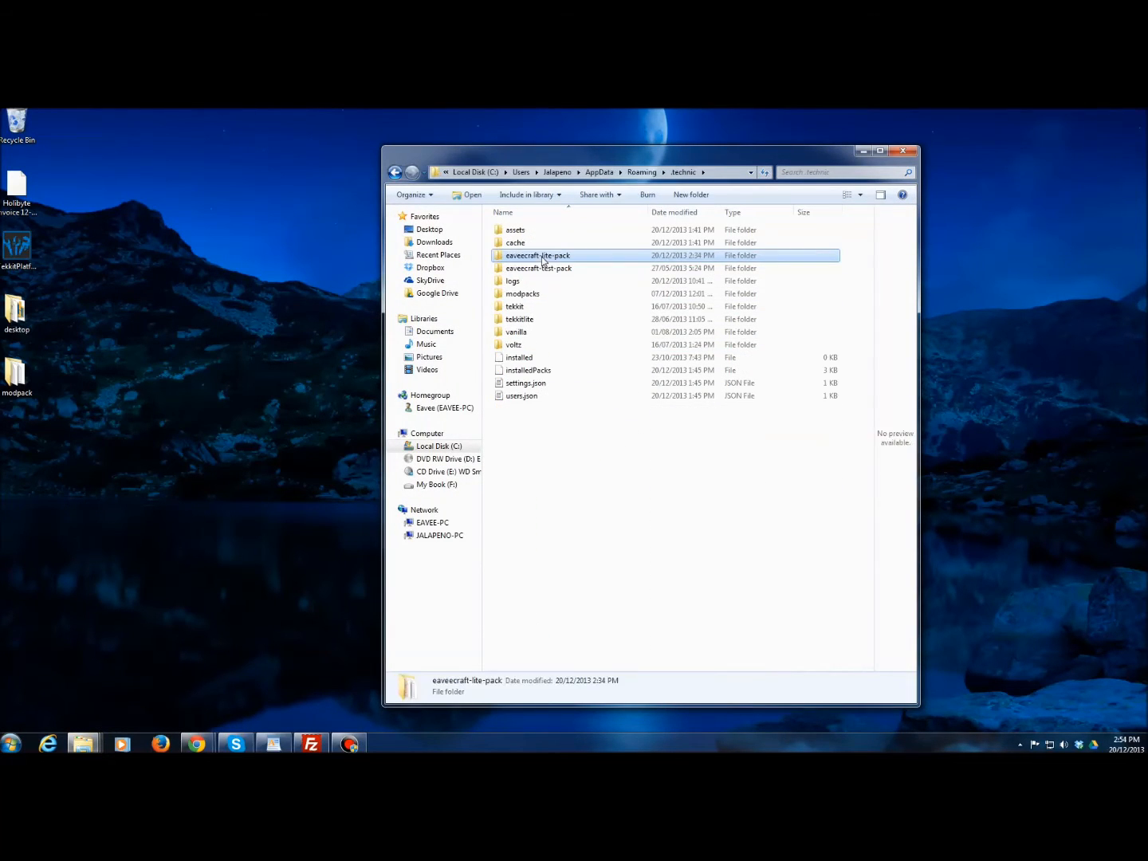
pyautogui.moveTo(511, 268)
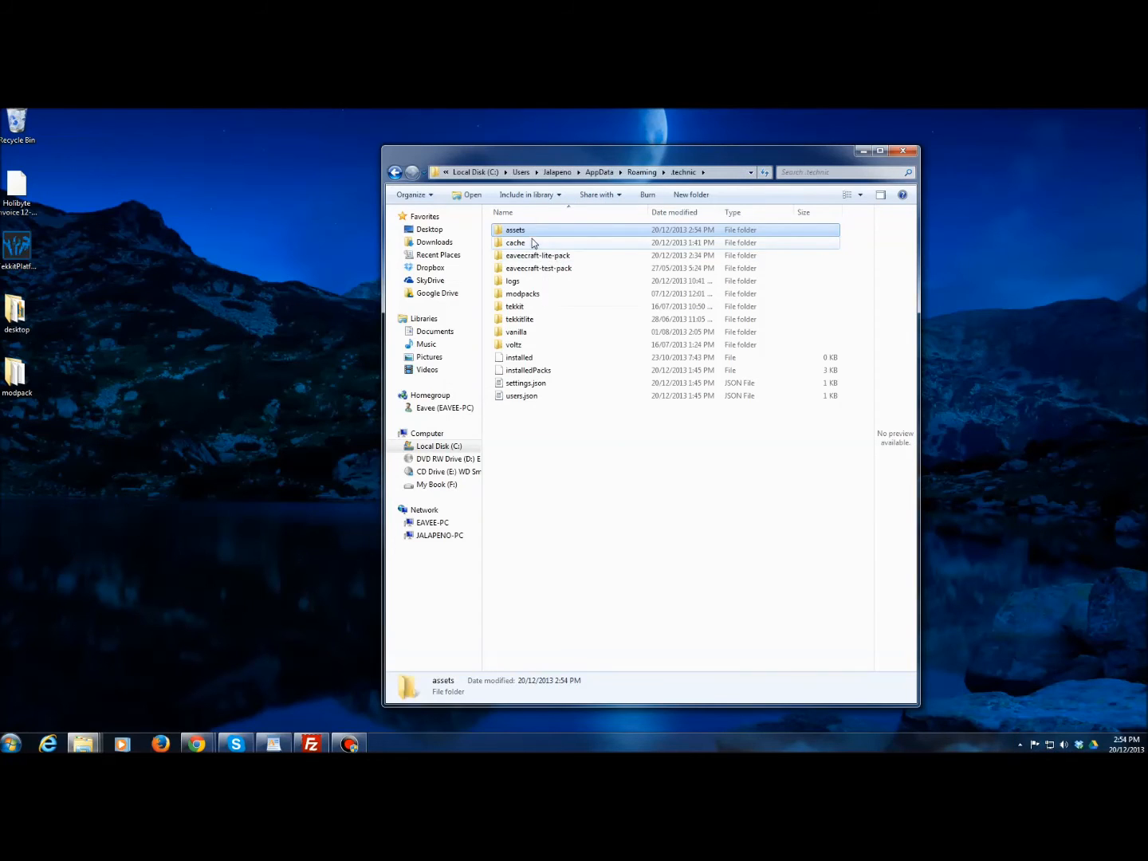
pyautogui.doubleClick(517, 243)
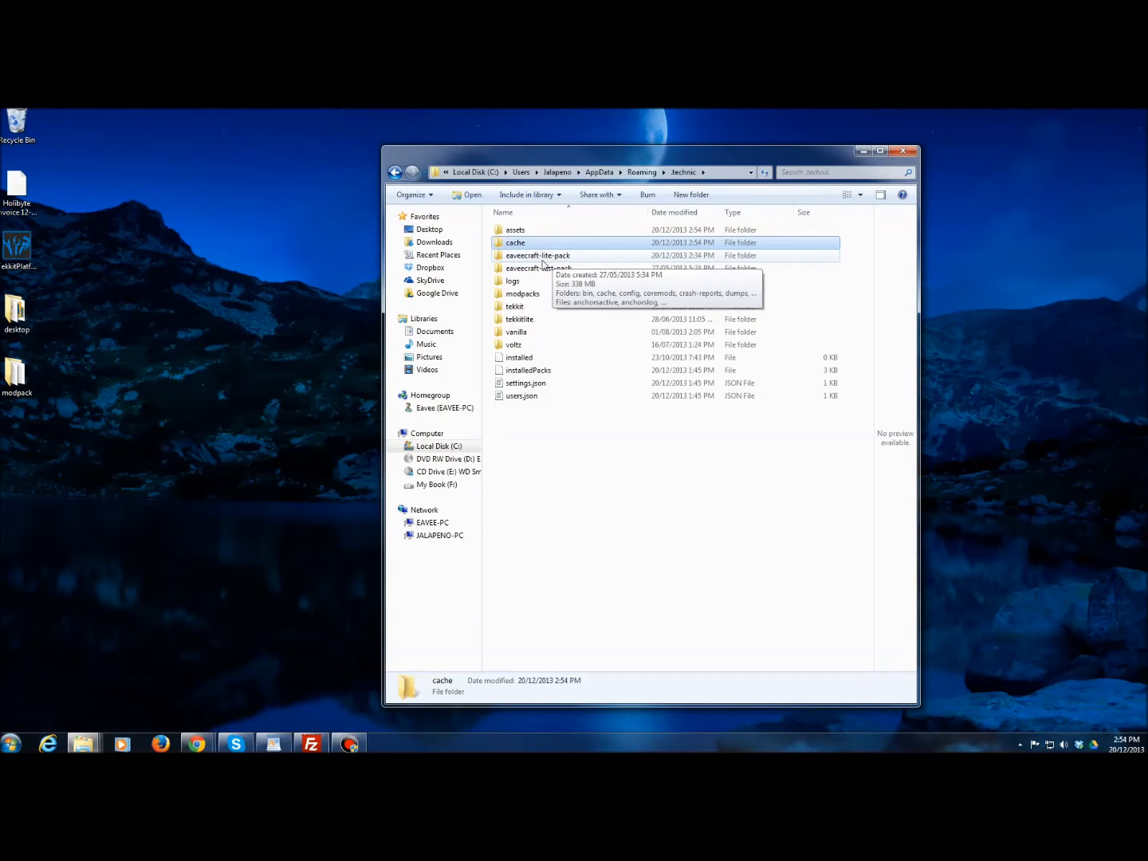
pyautogui.click(539, 255)
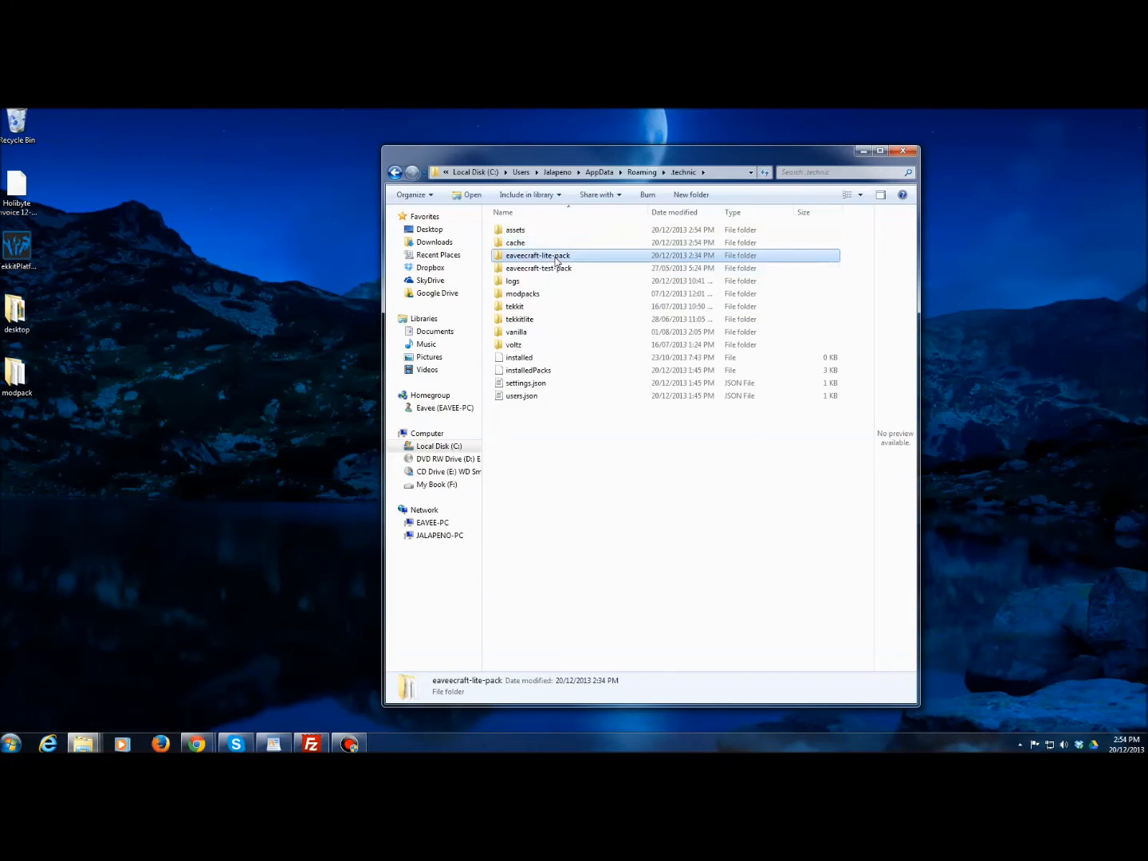
pyautogui.doubleClick(539, 255)
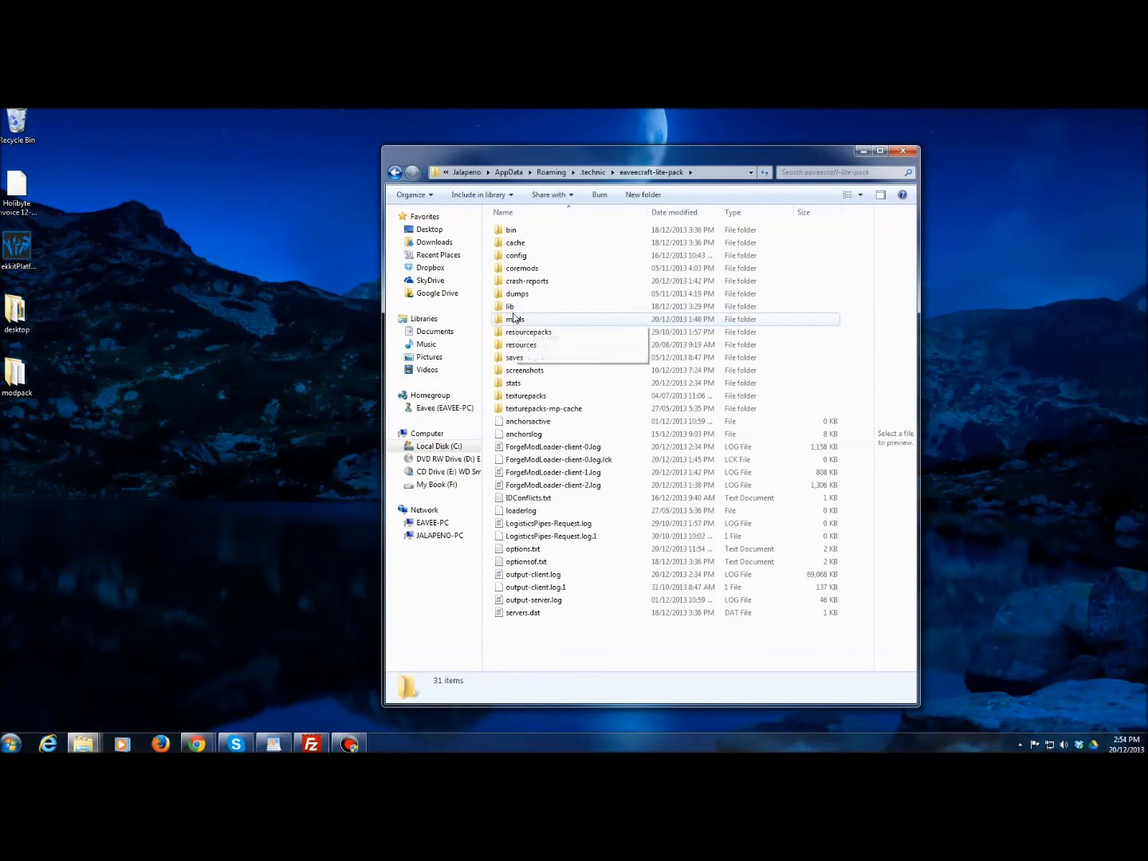
# Step: Delete the 1.6.4, ic2, railcraft and rei_minimap folders from mods to the Recycle Bin
pyautogui.doubleClick(516, 319)
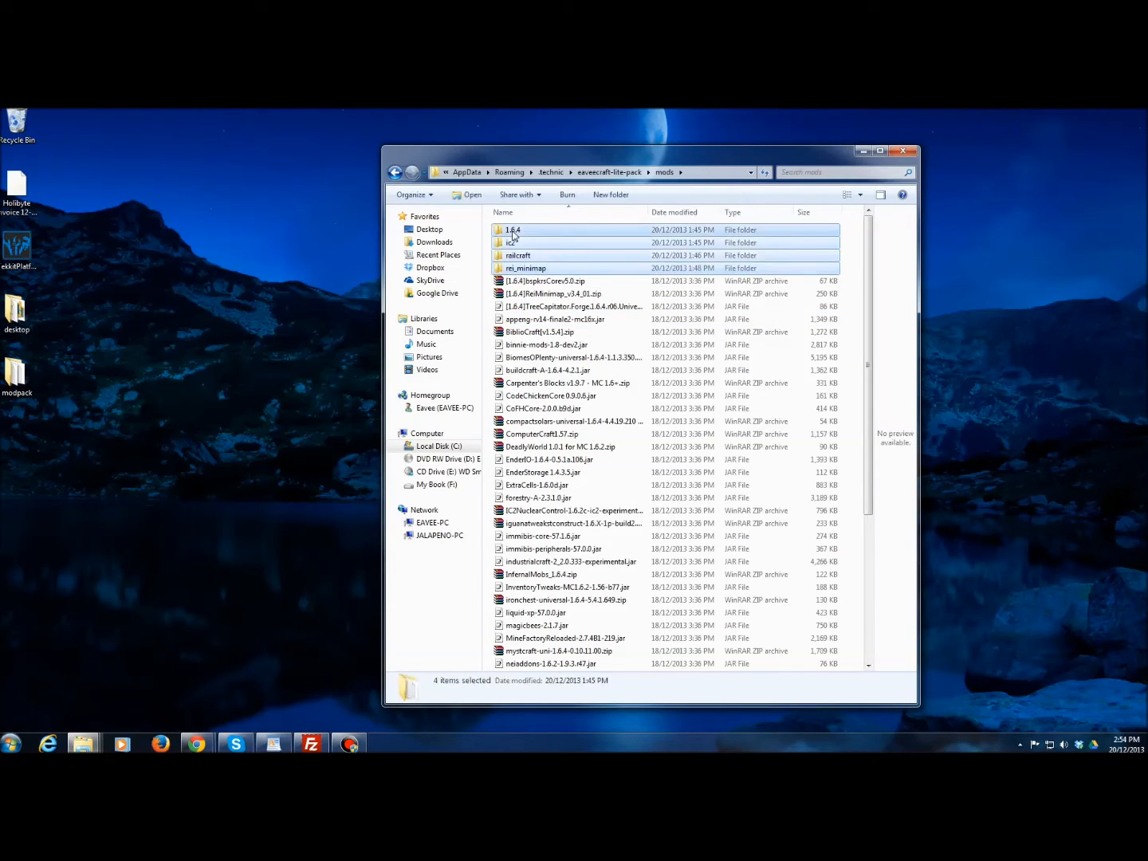
pyautogui.press('Delete')
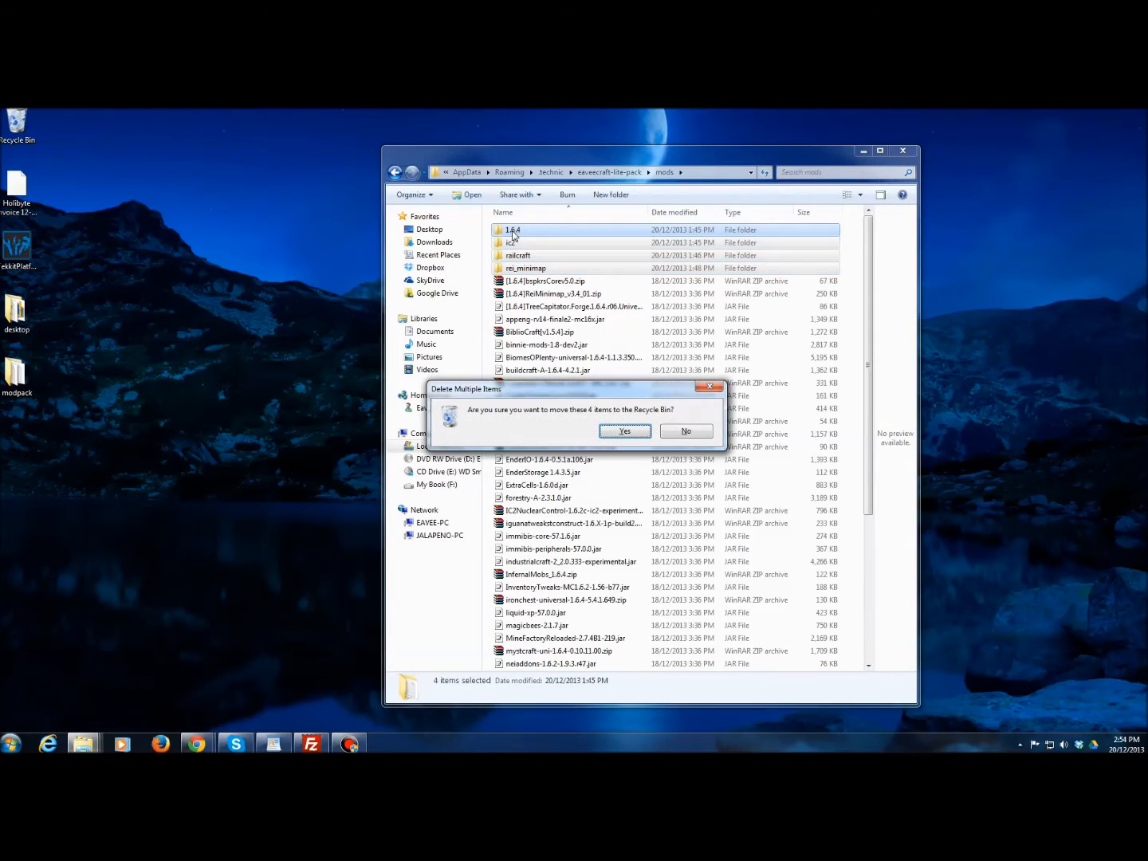
pyautogui.click(623, 431)
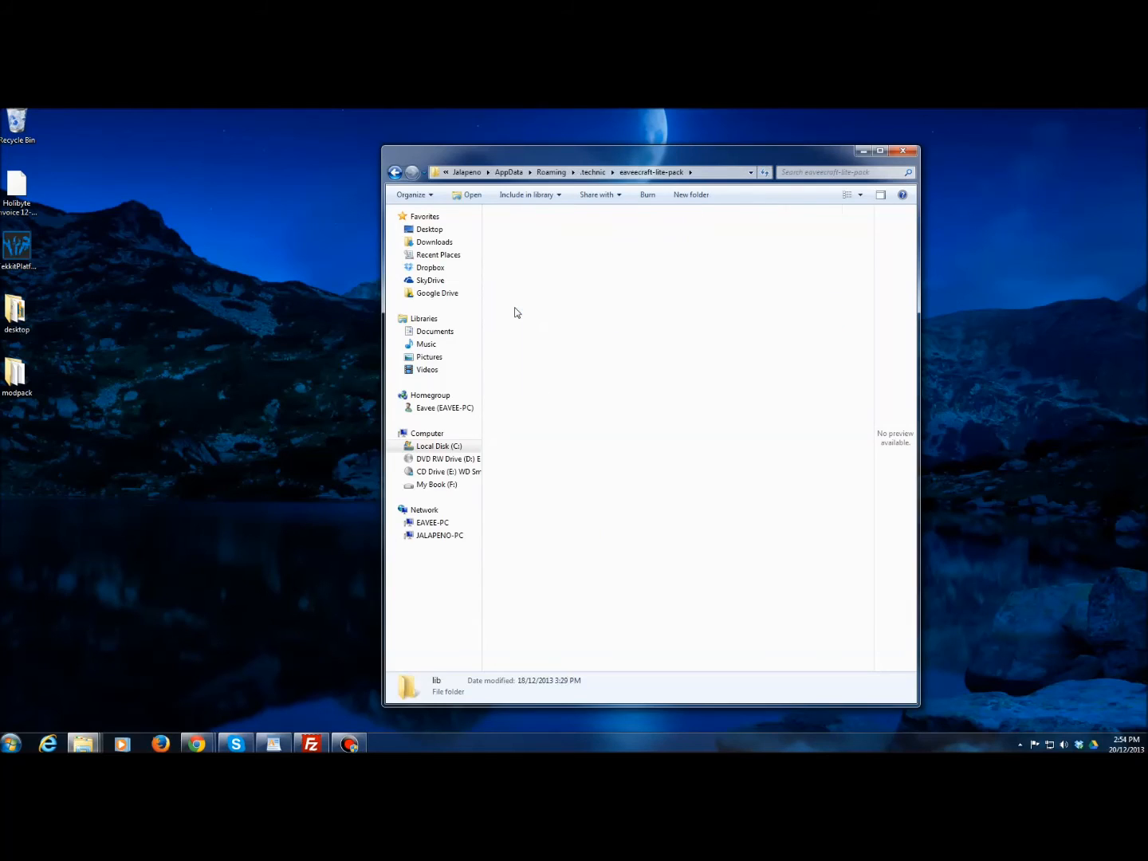
# Step: Open the pack's lib folder, then close the Explorer window
pyautogui.doubleClick(437, 686)
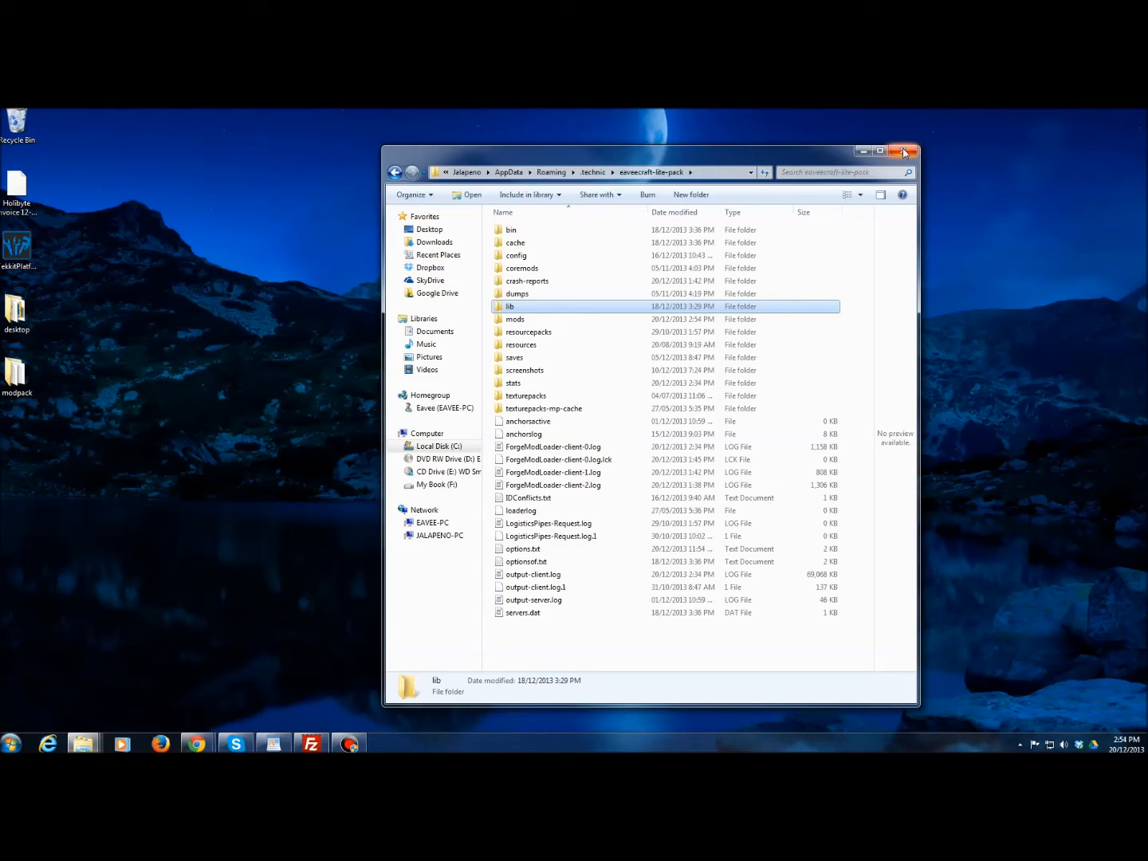
pyautogui.click(906, 150)
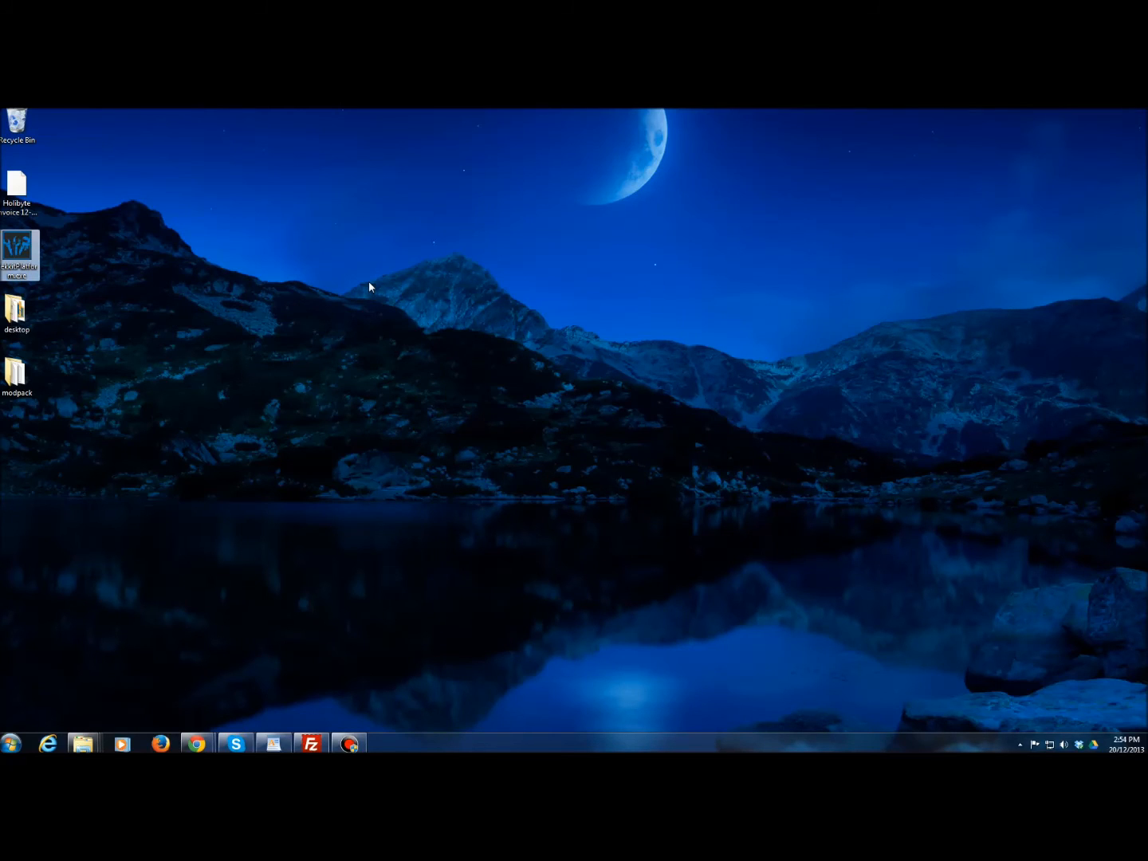
# Step: Launch Technic Launcher from the desktop and play the modpack so missing files re-download
pyautogui.doubleClick(18, 254)
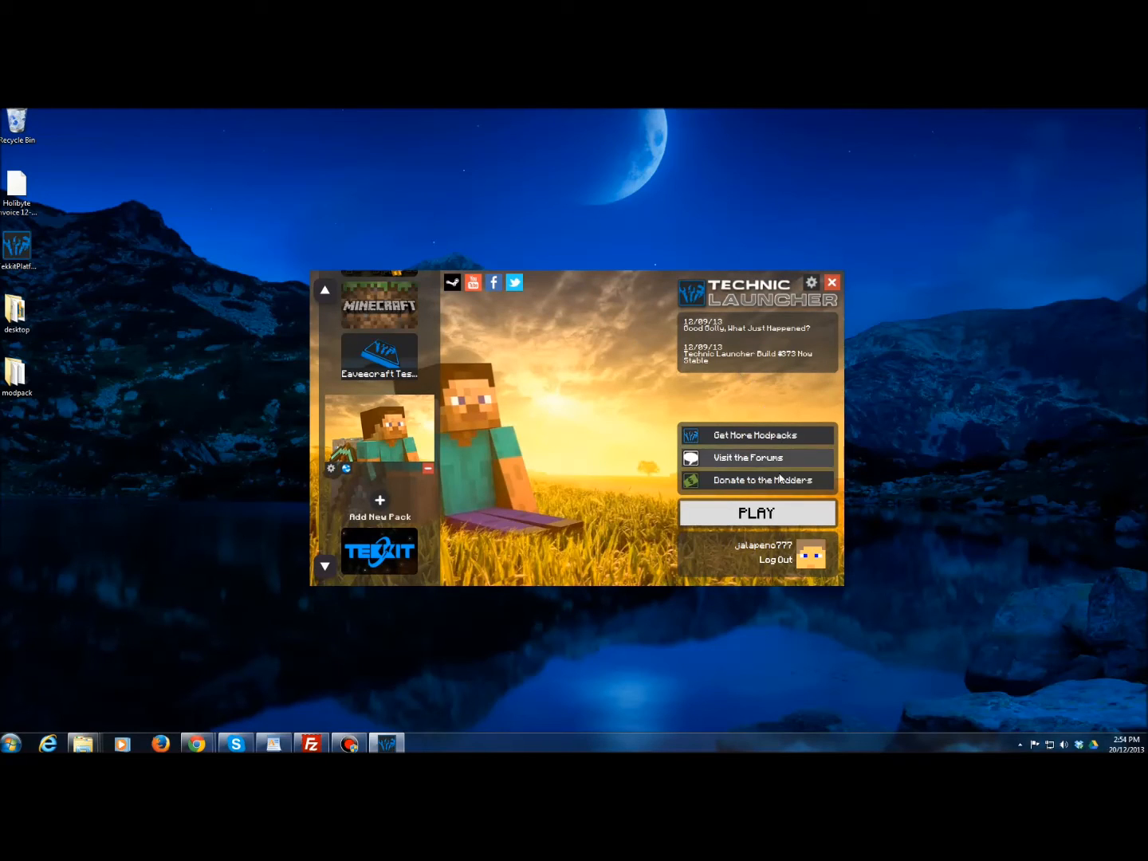
pyautogui.click(756, 513)
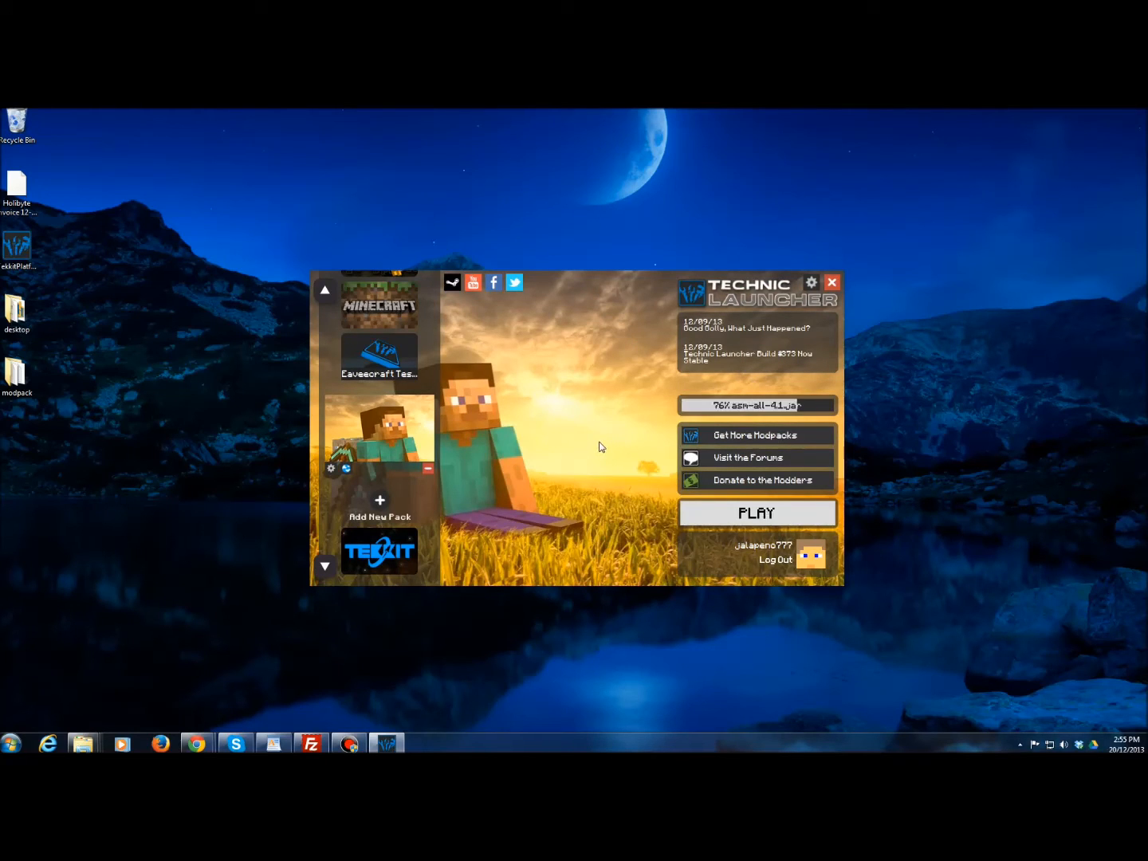